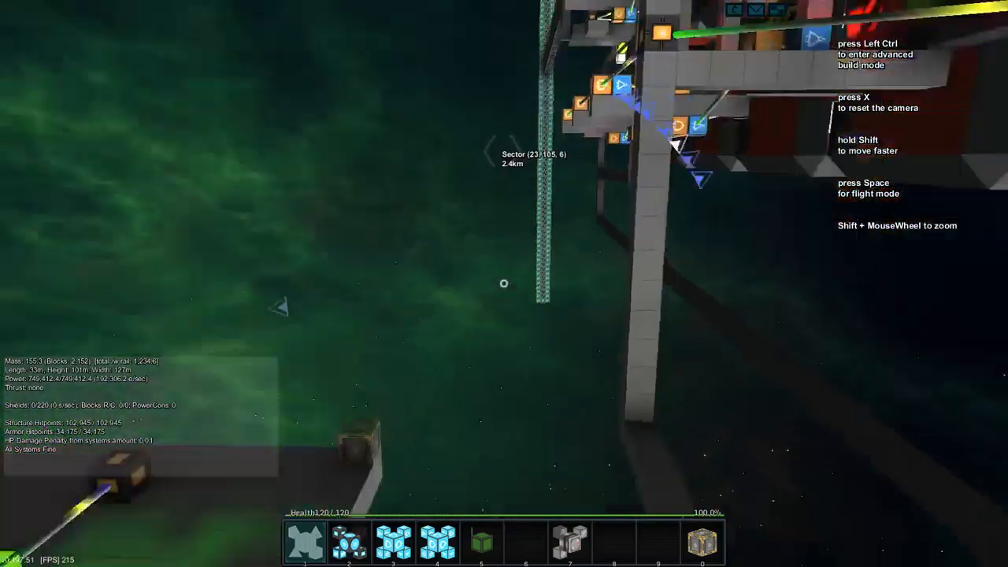
pyautogui.moveTo(504, 284)
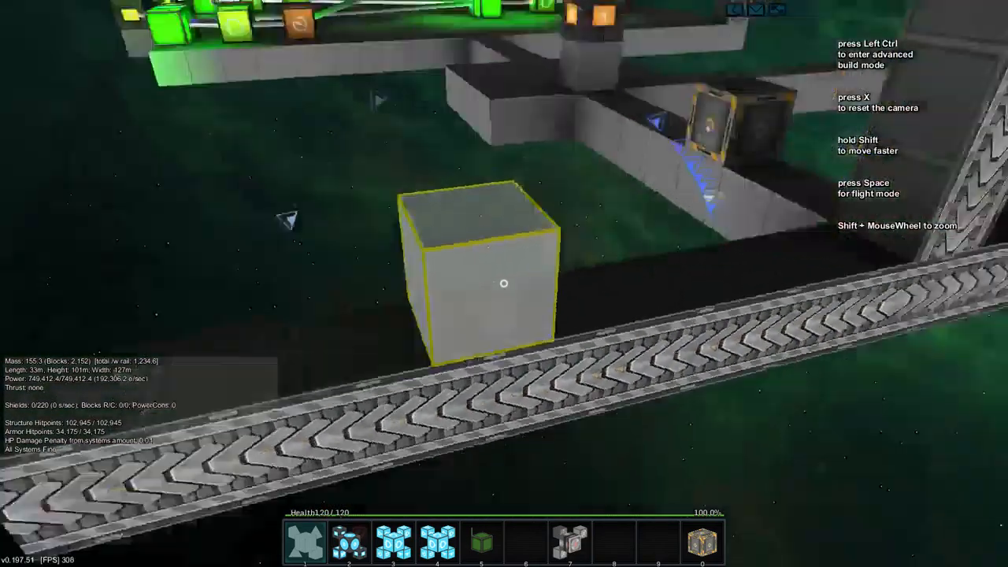
pyautogui.moveTo(504, 283)
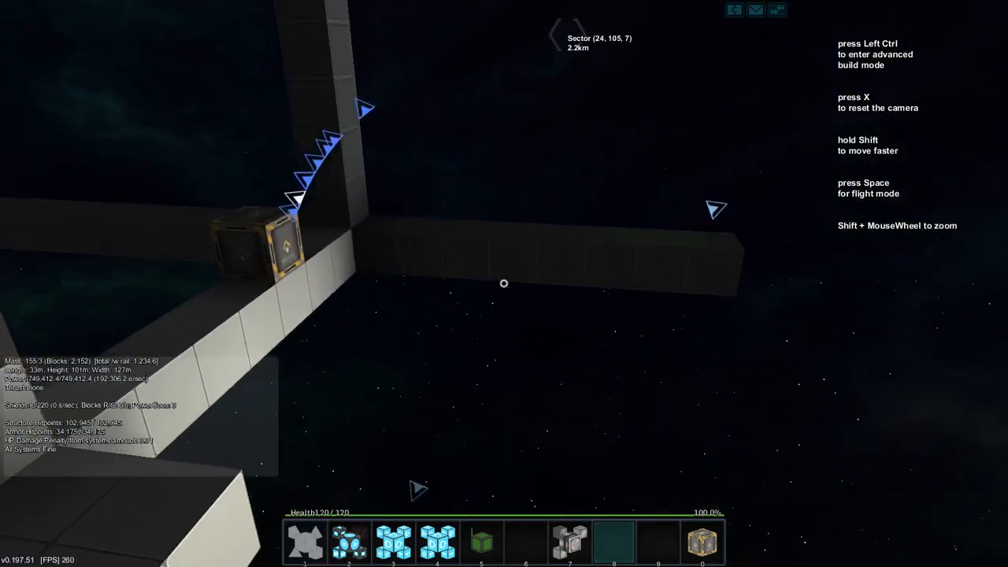
# Select the NOT Signal block and aim beside the existing flip-flop logic block.
pyautogui.click(349, 542)
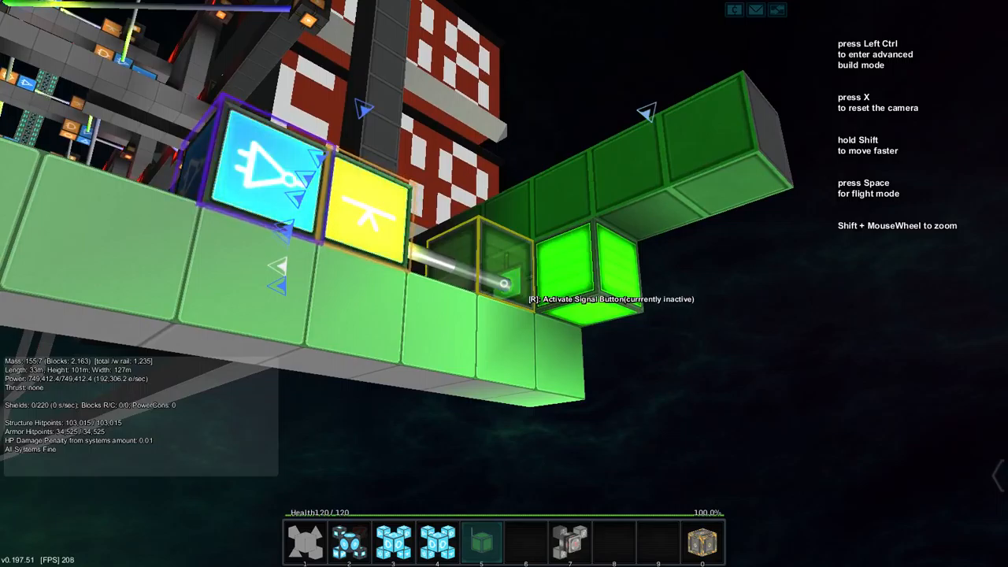
pyautogui.moveTo(504, 283)
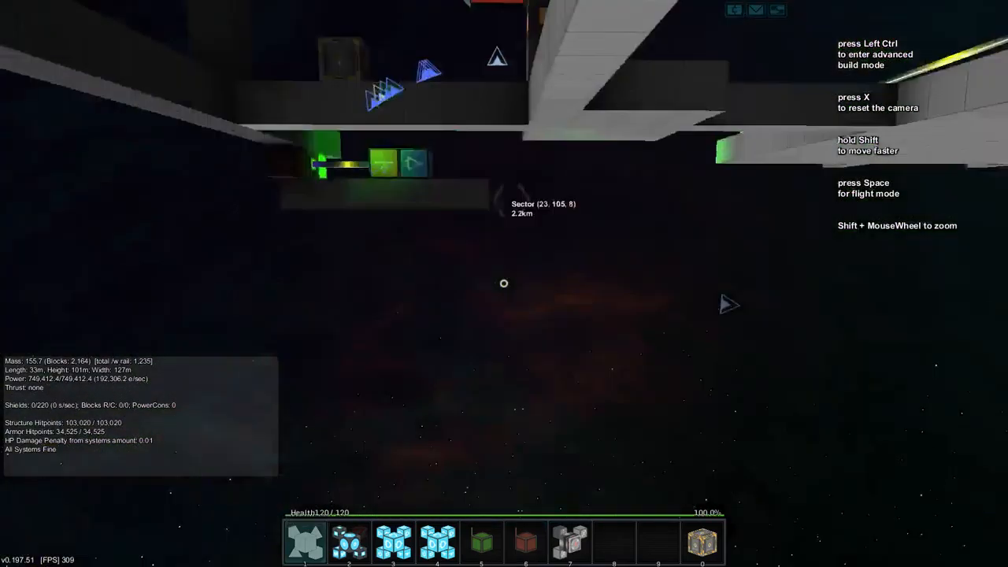
pyautogui.moveTo(504, 283)
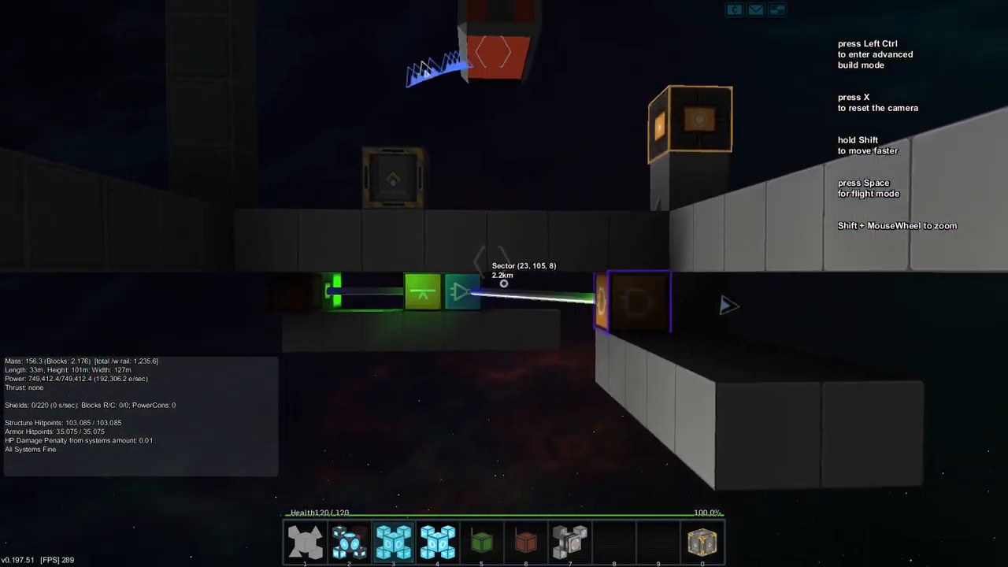
pyautogui.moveTo(503, 283)
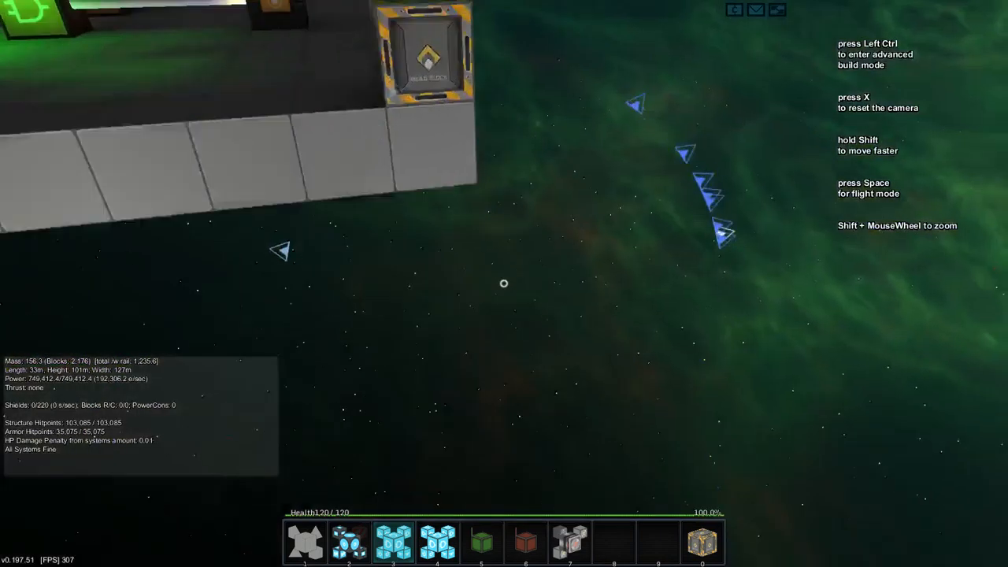
pyautogui.moveTo(504, 284)
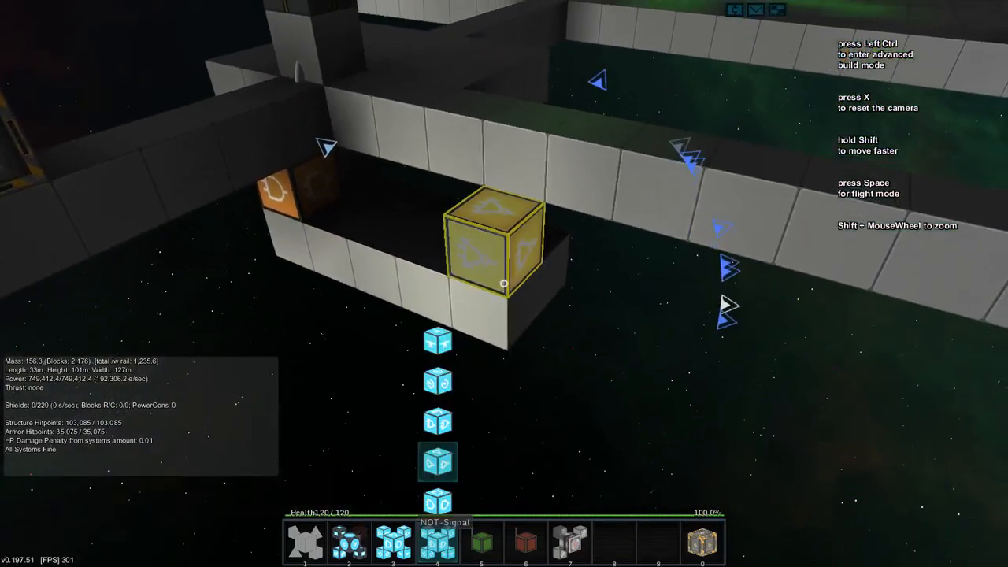
pyautogui.click(570, 543)
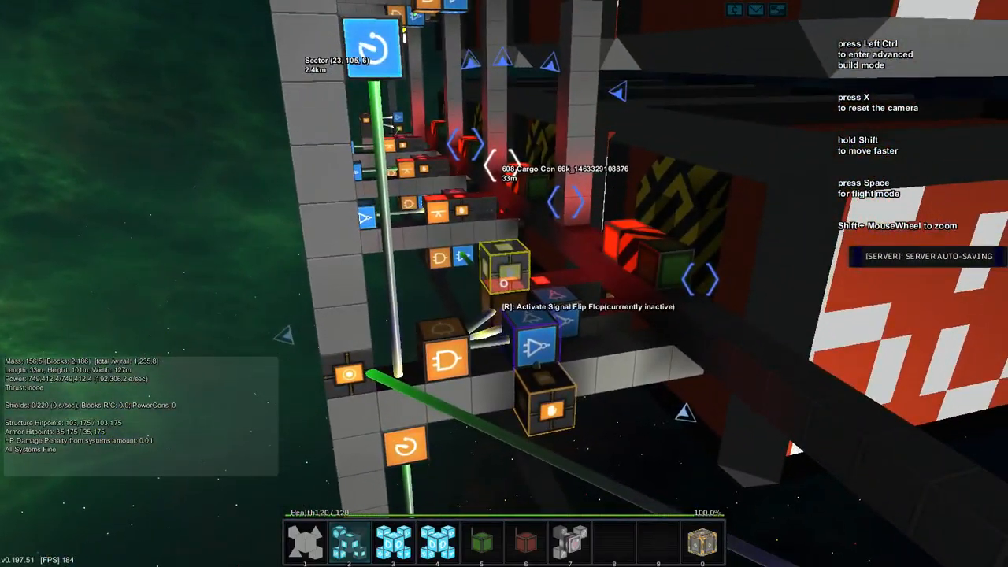
pyautogui.moveTo(504, 283)
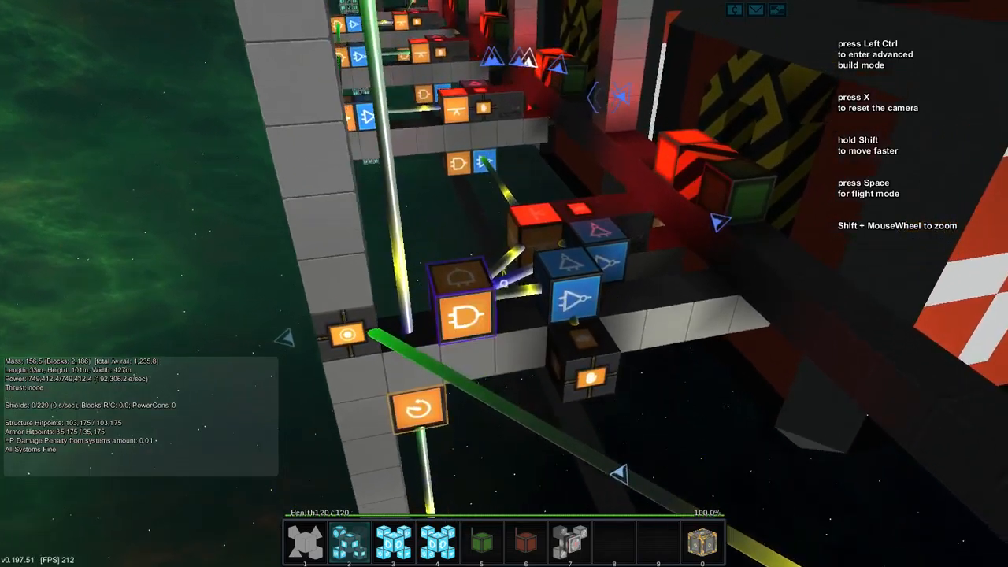
pyautogui.moveTo(504, 284)
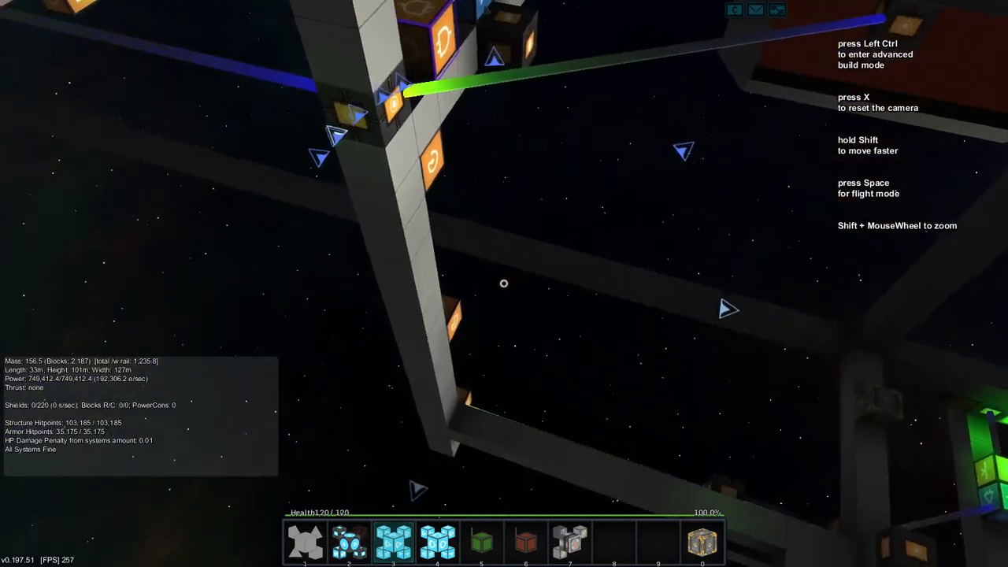
pyautogui.moveTo(504, 284)
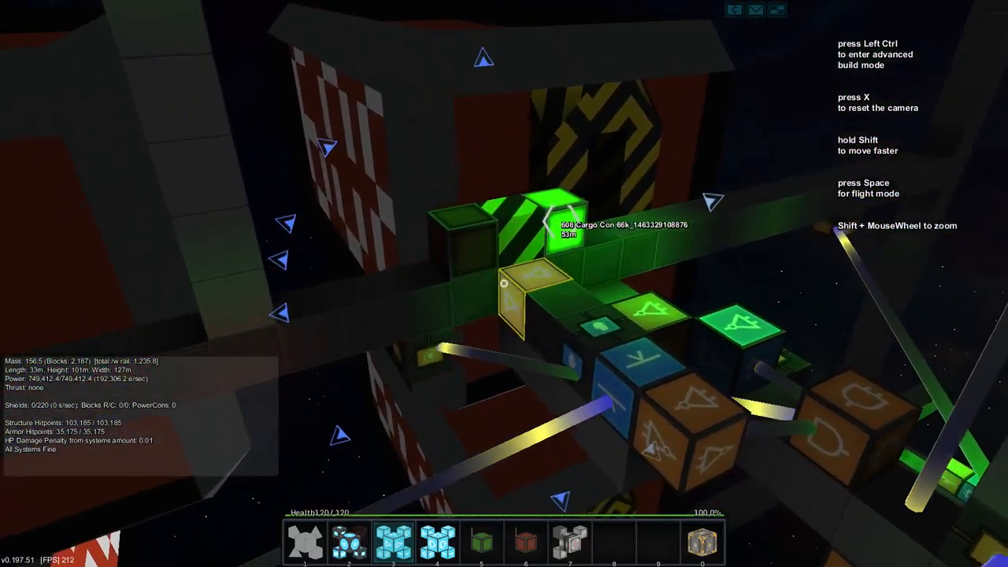
pyautogui.moveTo(503, 284)
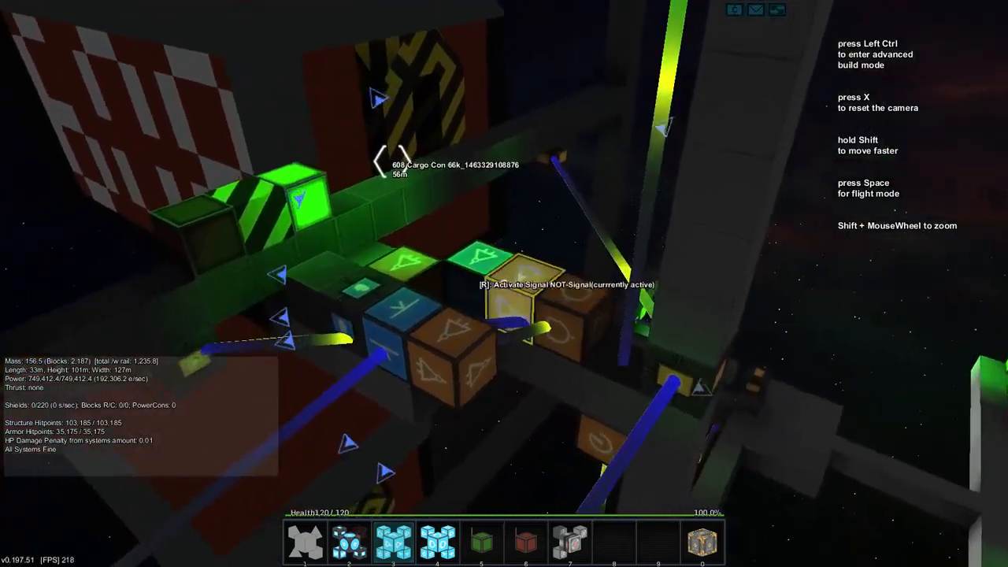
pyautogui.moveTo(504, 283)
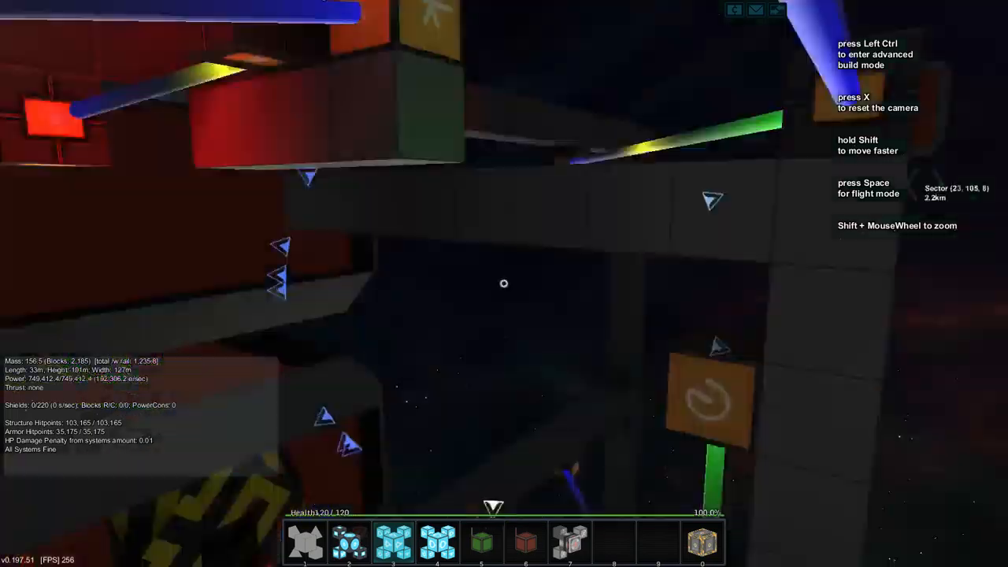
pyautogui.moveTo(504, 283)
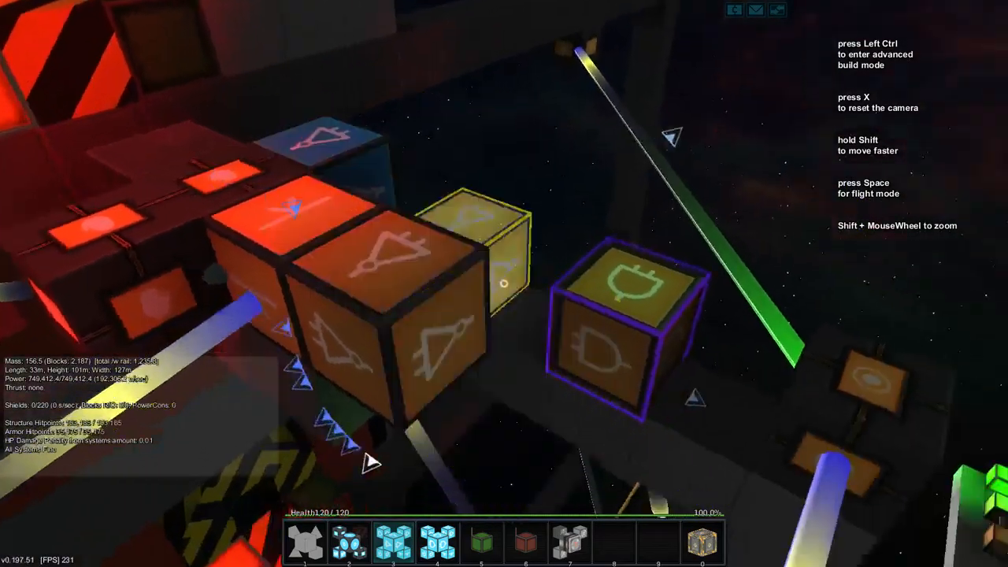
pyautogui.moveTo(504, 284)
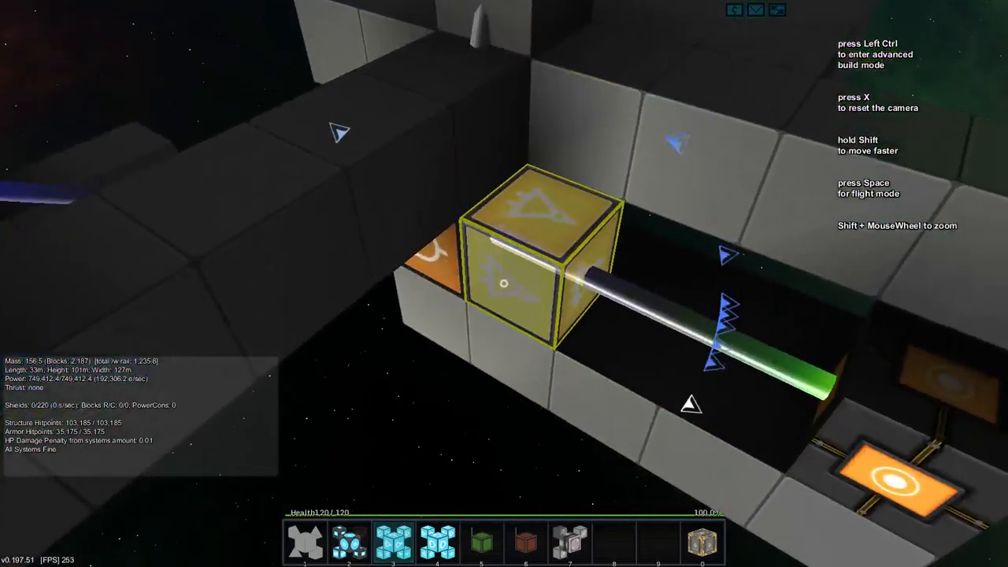
pyautogui.moveTo(504, 284)
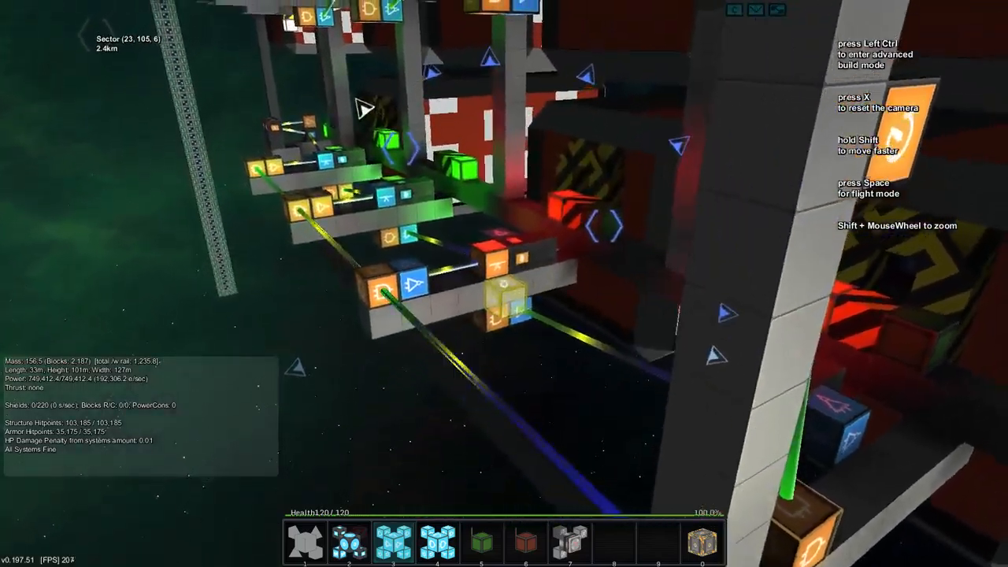
pyautogui.moveTo(504, 283)
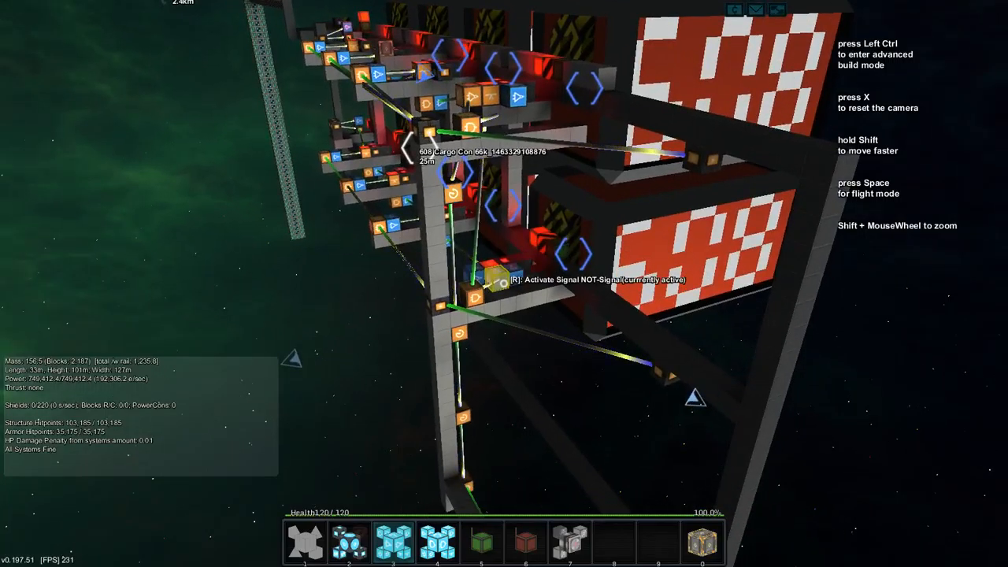
pyautogui.moveTo(504, 284)
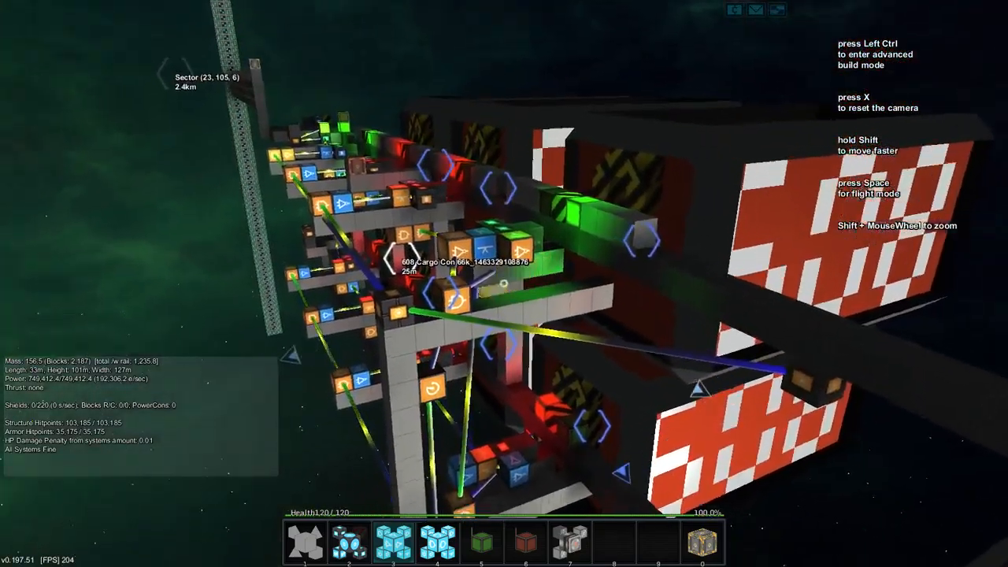
pyautogui.moveTo(504, 284)
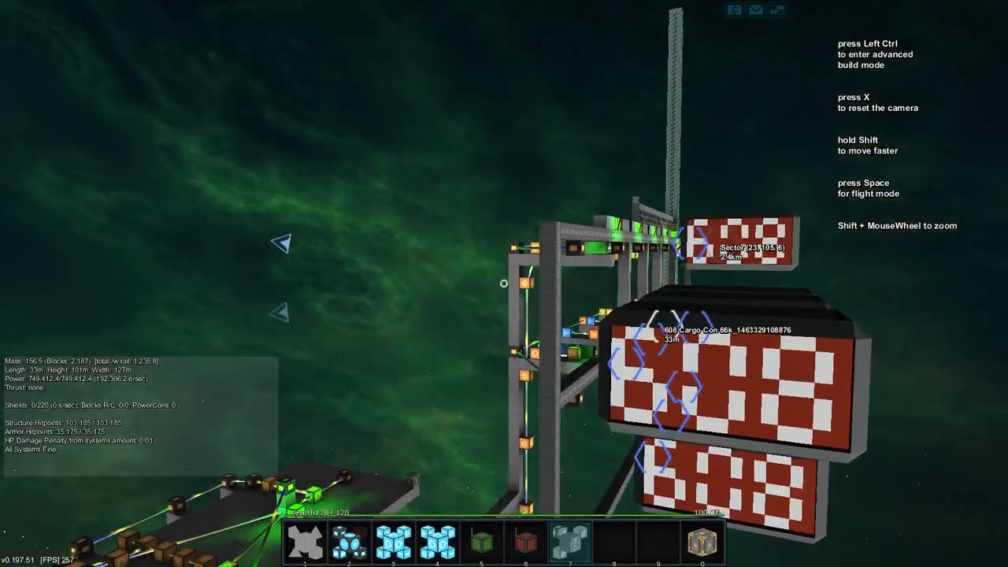
pyautogui.moveTo(504, 283)
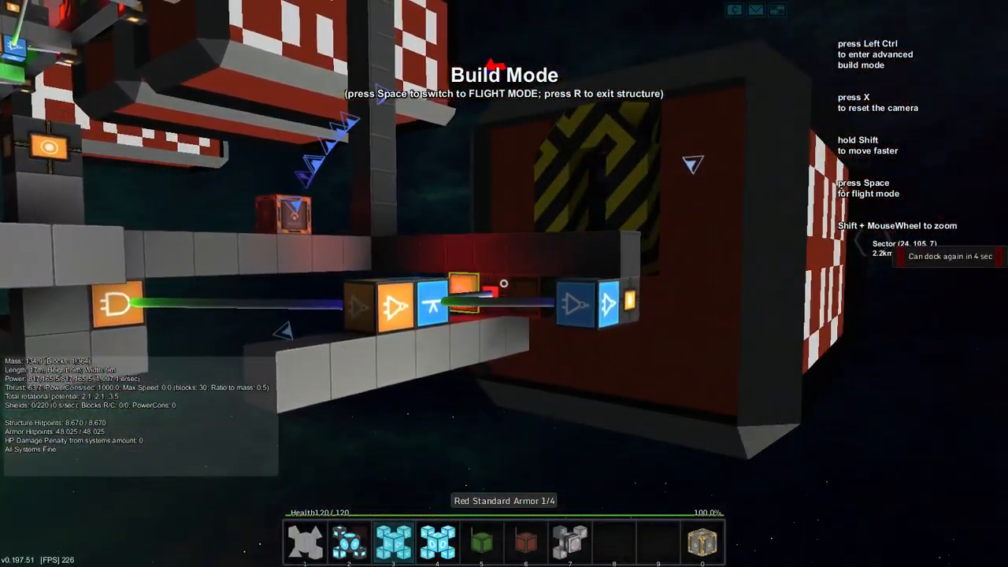
# Switch out of build mode into flight mode facing the red cargo container tower.
pyautogui.press('space')
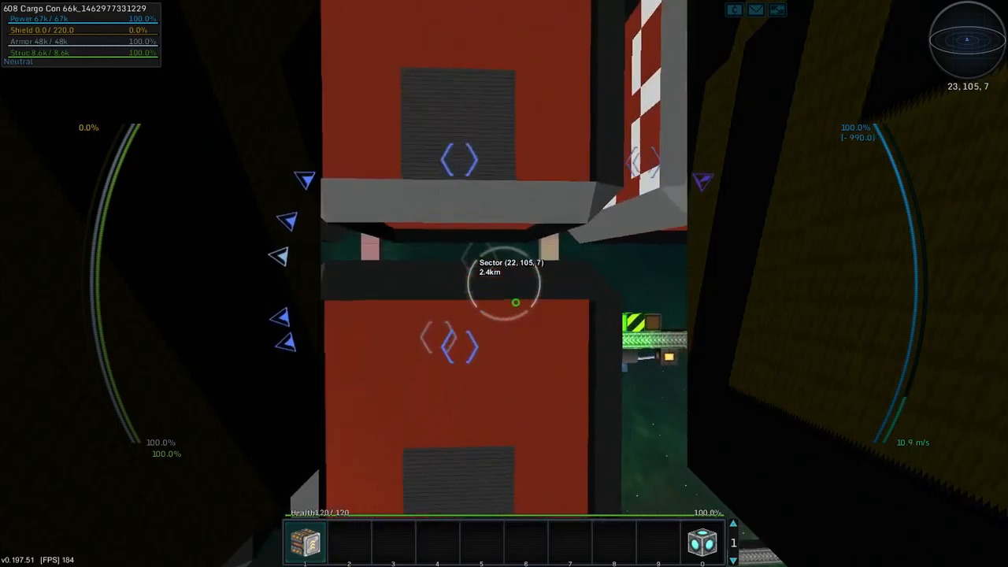
pyautogui.moveTo(504, 283)
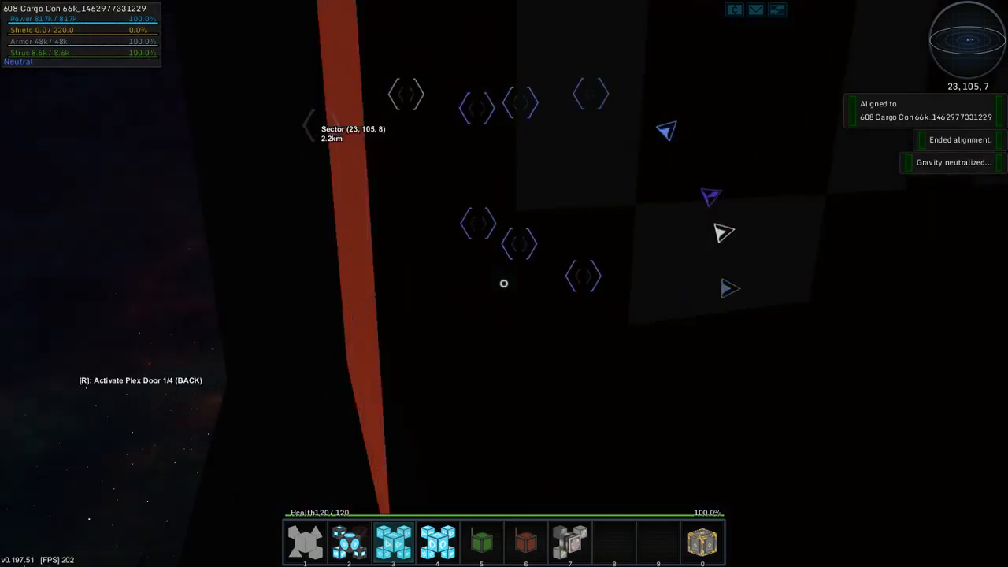
# Align the ship to the undocked cargo container to fly it out beside the tower.
pyautogui.press('r')
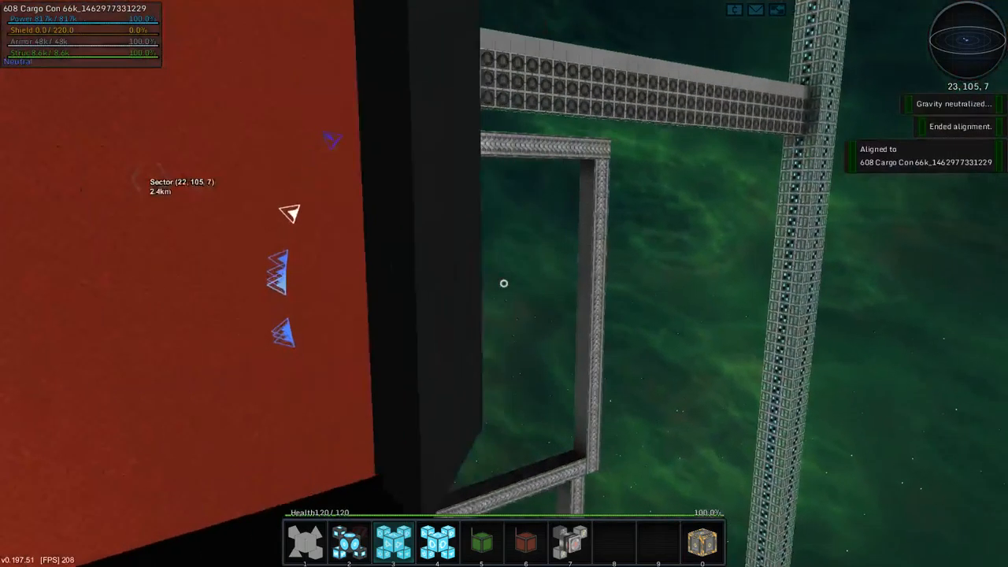